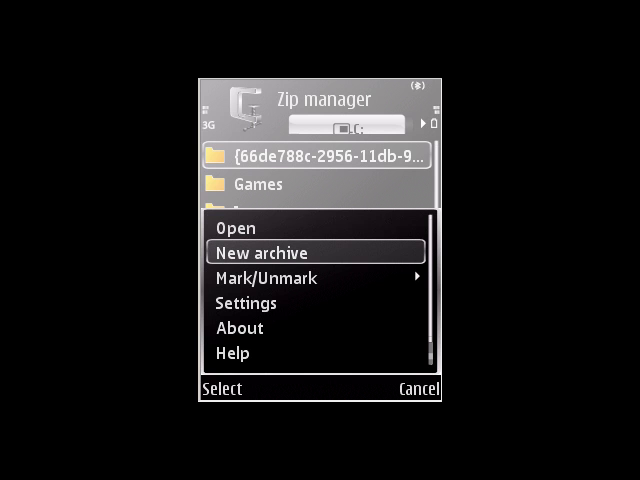
# Create a new archive and confirm the name A.zip.
pyautogui.click(270, 252)
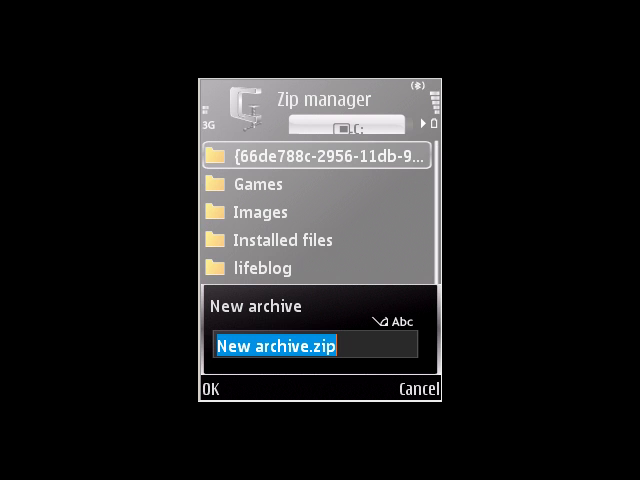
pyautogui.click(213, 388)
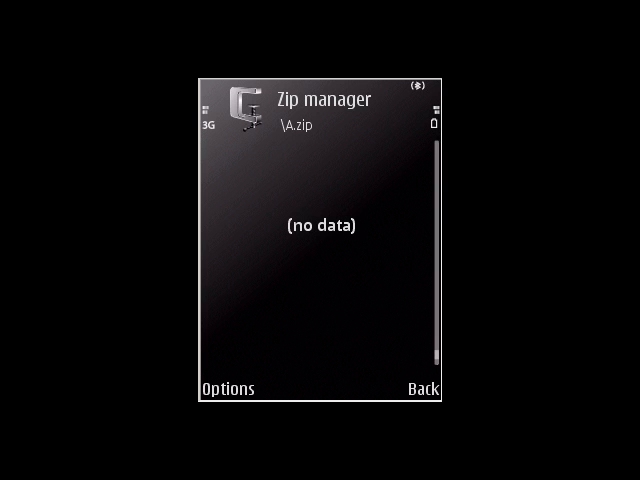
# Add the ActiveFile_S60_9.2 manual file to A.zip.
pyautogui.click(228, 388)
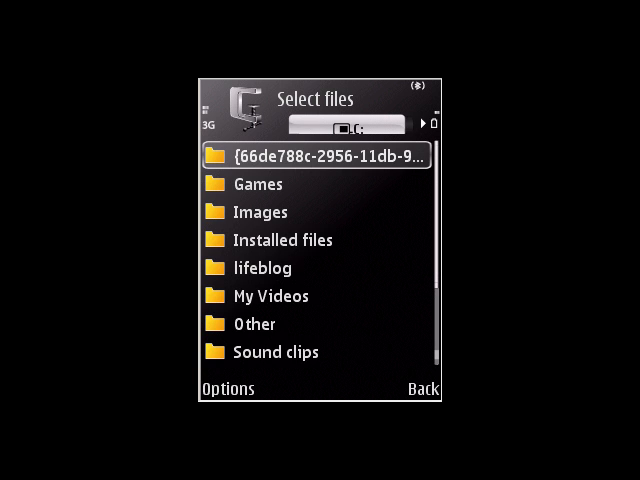
pyautogui.click(413, 123)
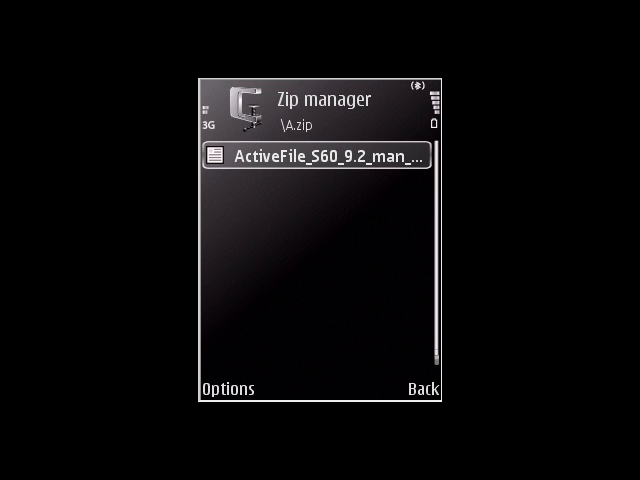
# Show the Send submenu listing multimedia, Bluetooth, infrared and web options.
pyautogui.click(417, 388)
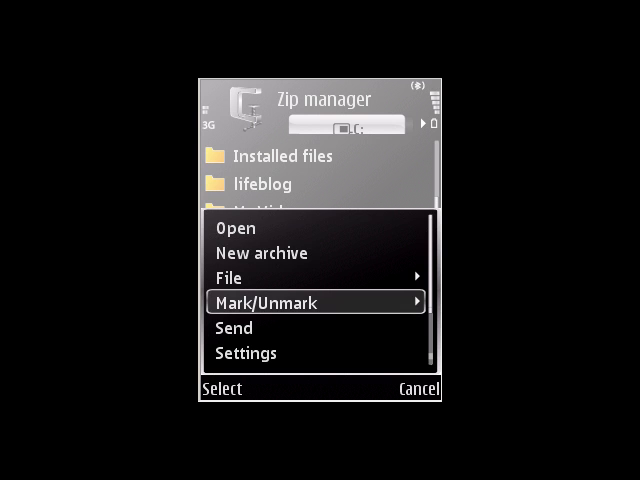
pyautogui.click(234, 327)
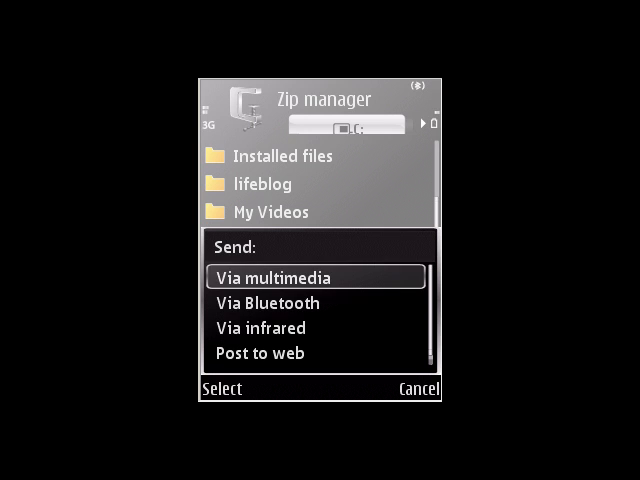